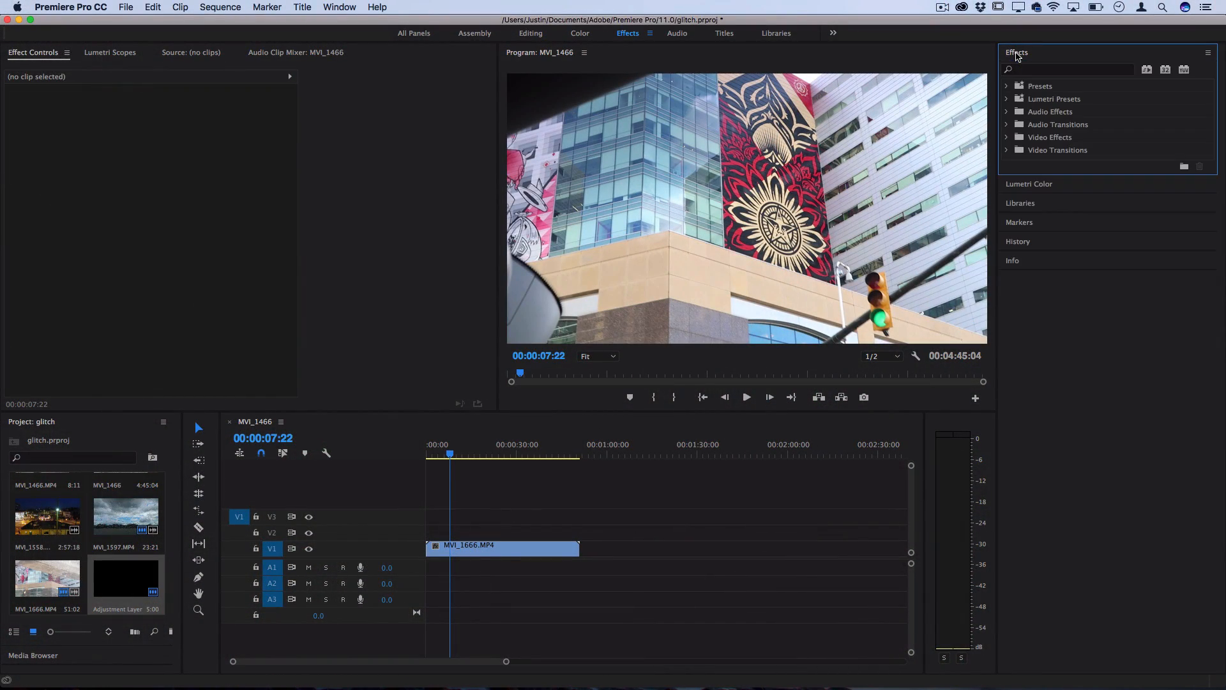
# Expand Video Effects and the Distort category so Mirror is listed
pyautogui.click(1008, 137)
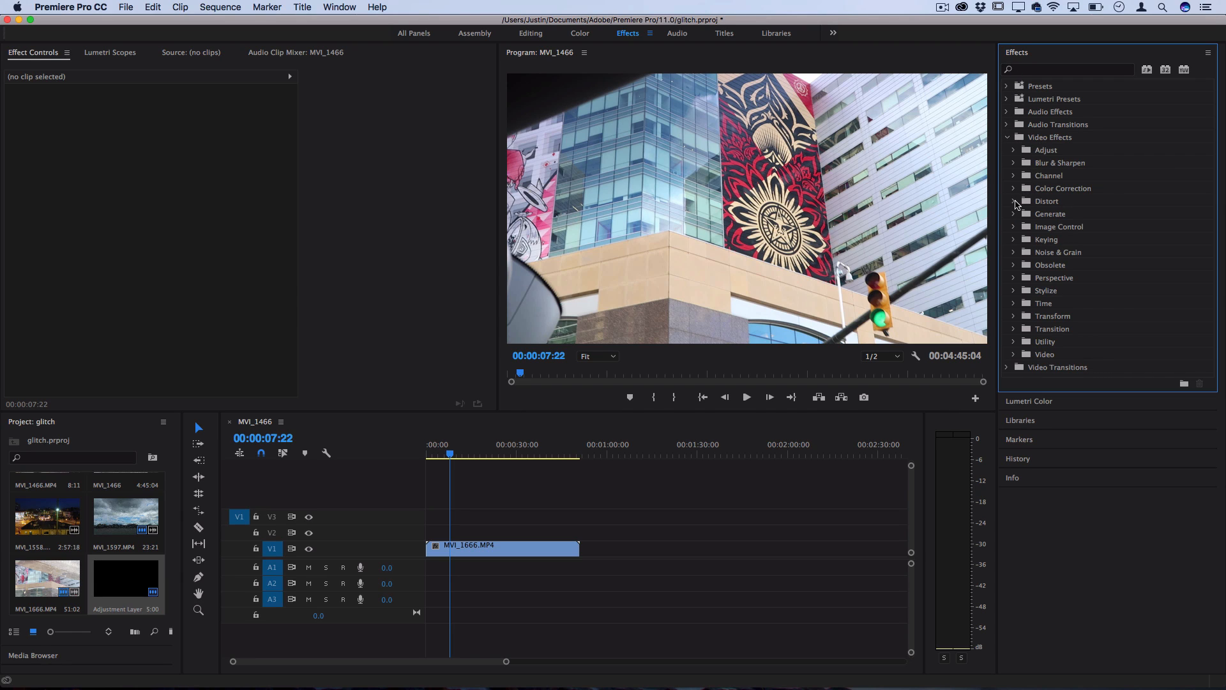
pyautogui.click(1013, 201)
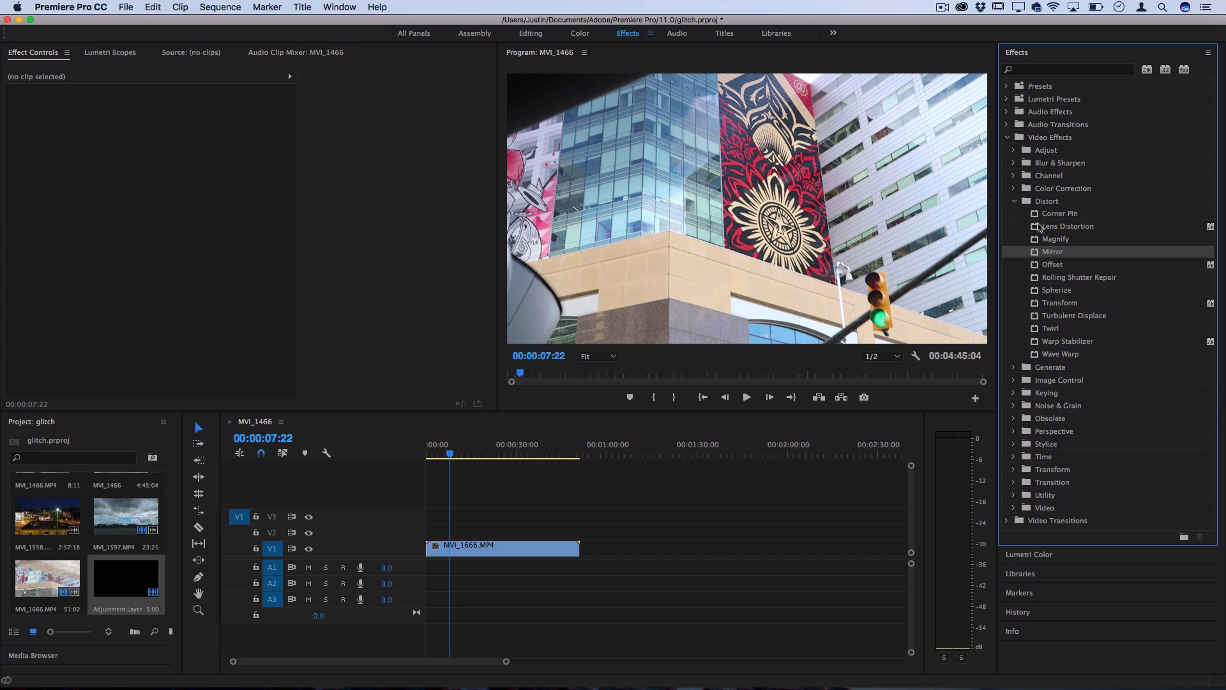
pyautogui.moveTo(1057, 257)
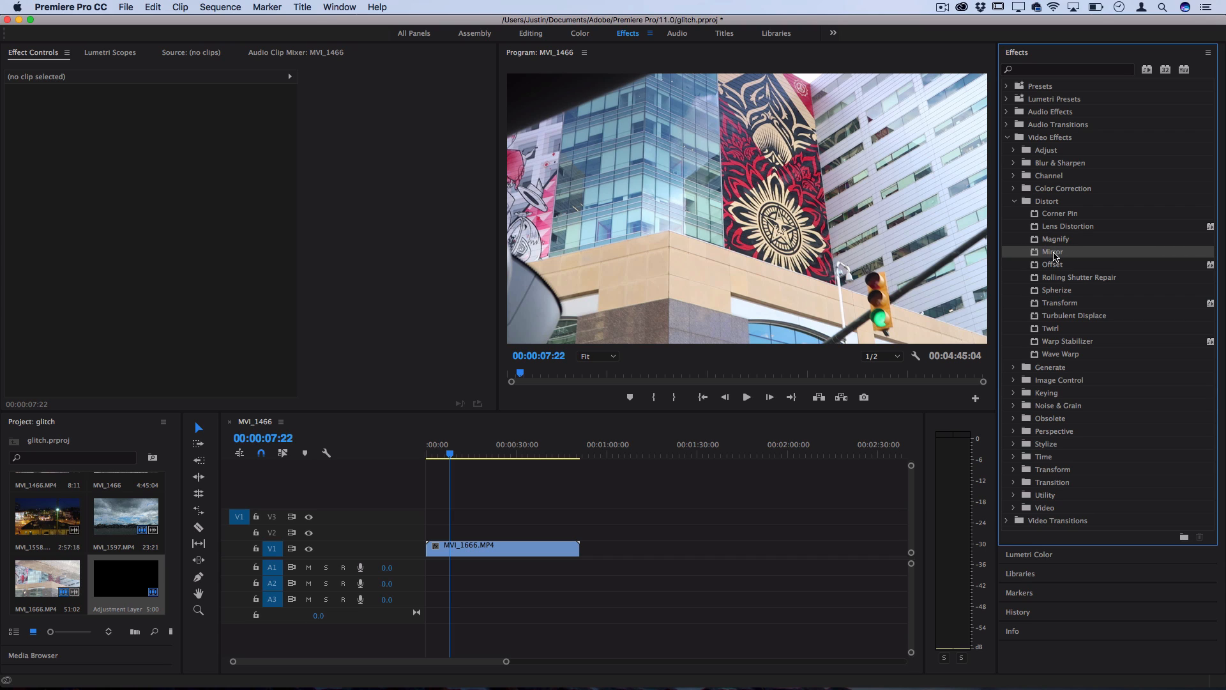
pyautogui.moveTo(456, 545)
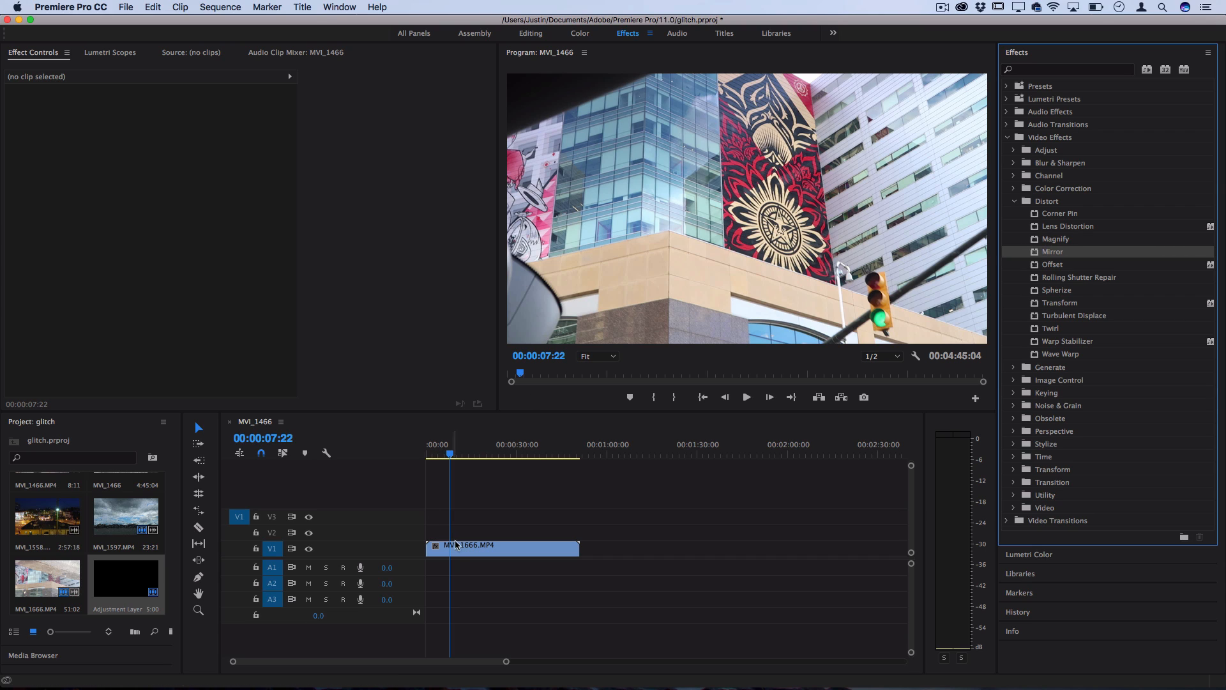
pyautogui.moveTo(460, 551)
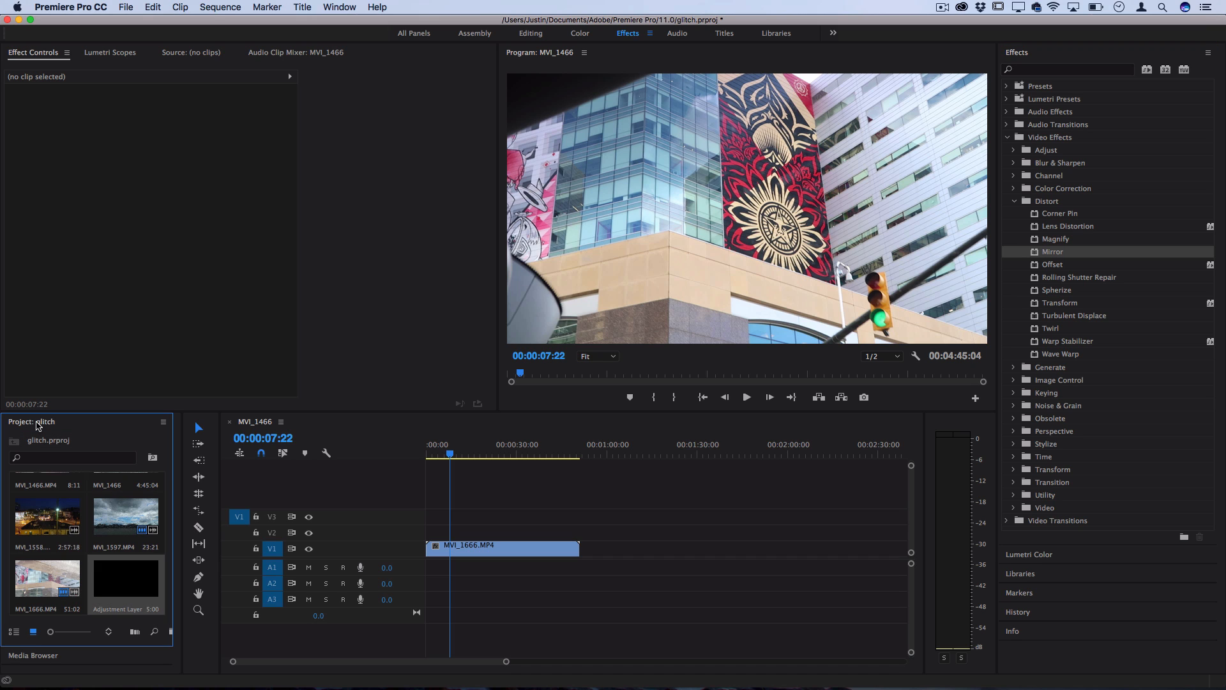
# Create an adjustment layer, place it on V2 above the street clip and select it
pyautogui.click(125, 7)
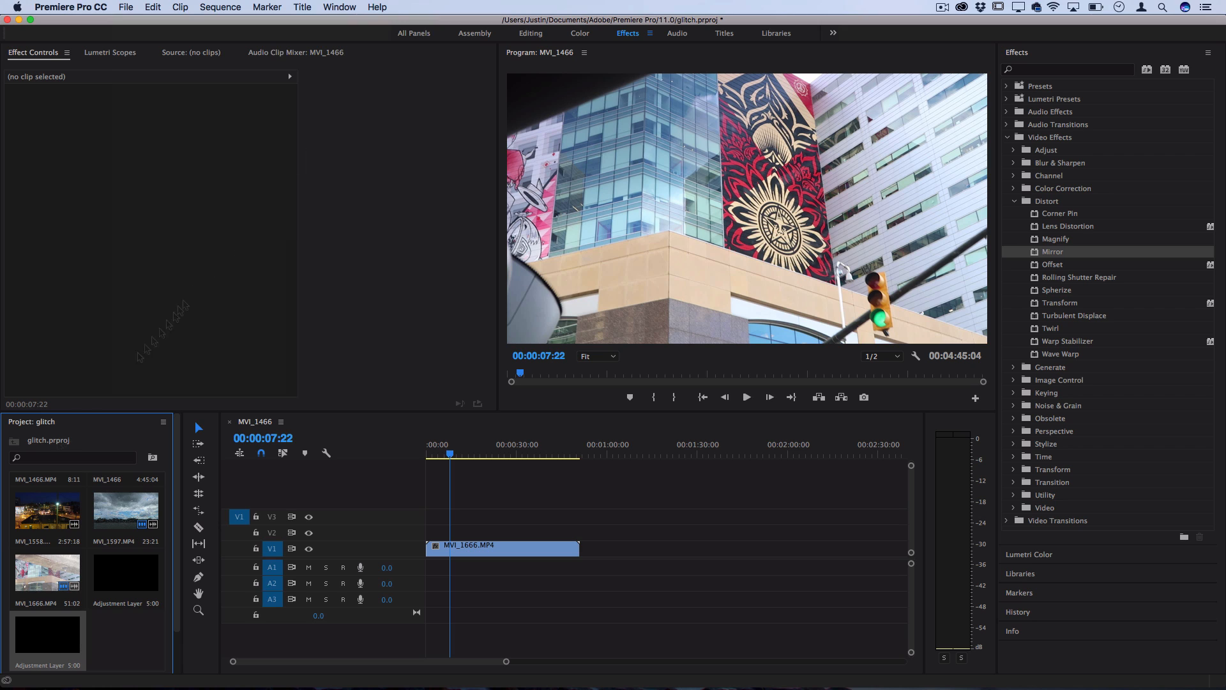
pyautogui.moveTo(34, 639)
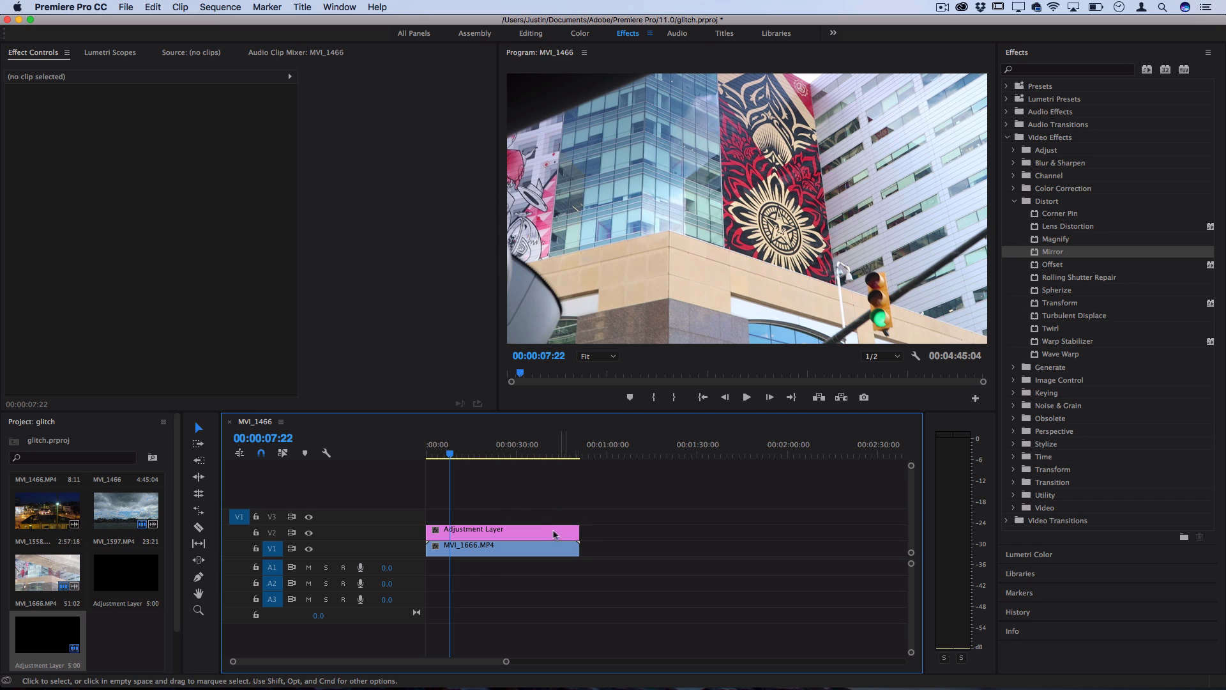
pyautogui.click(501, 533)
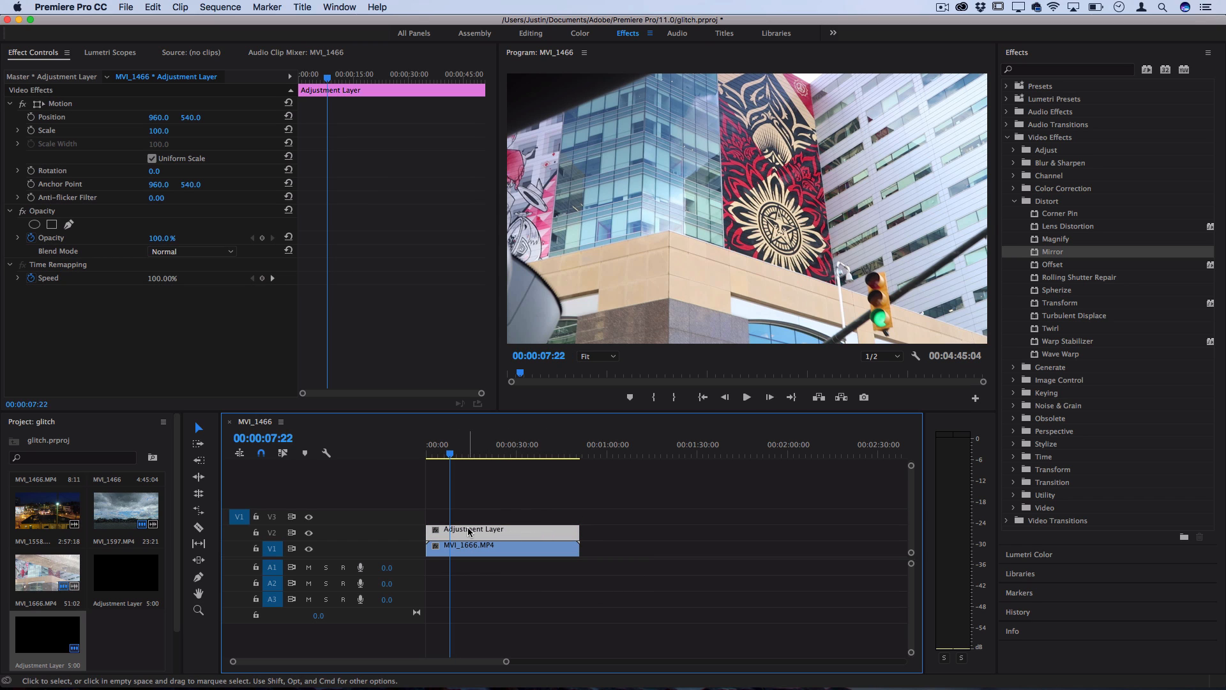
pyautogui.moveTo(467, 529)
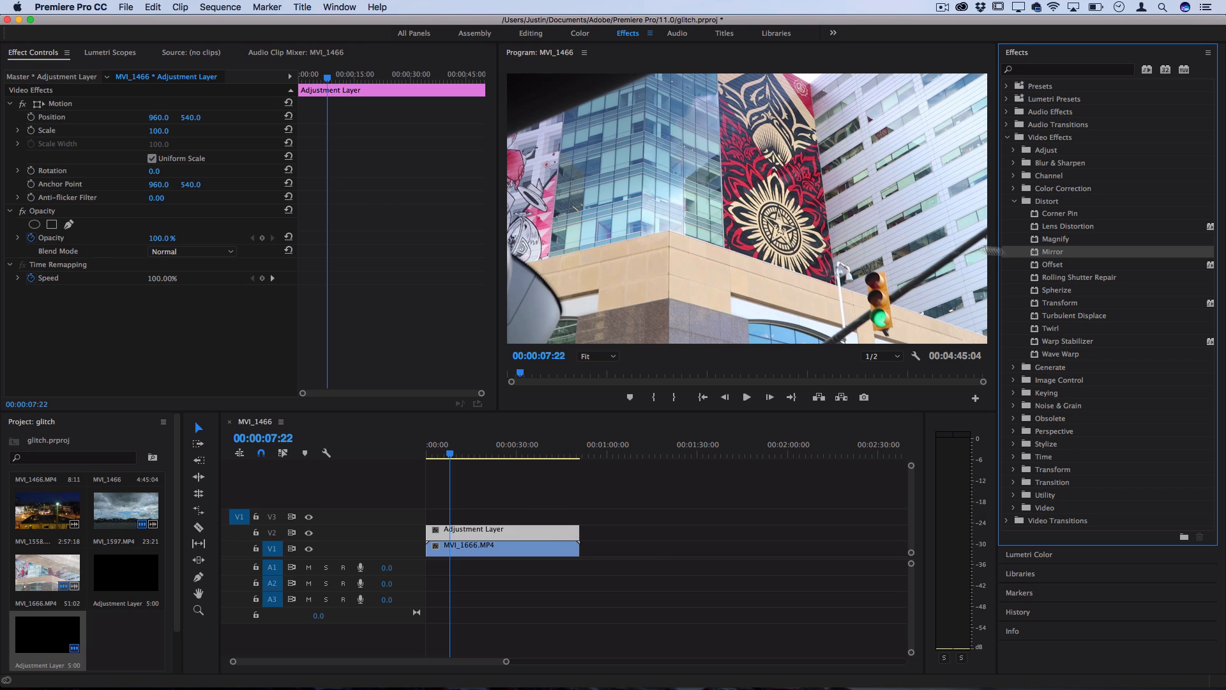
# Drag the Distort Mirror effect onto the adjustment layer
pyautogui.moveTo(1054, 252); pyautogui.dragTo(467, 531)
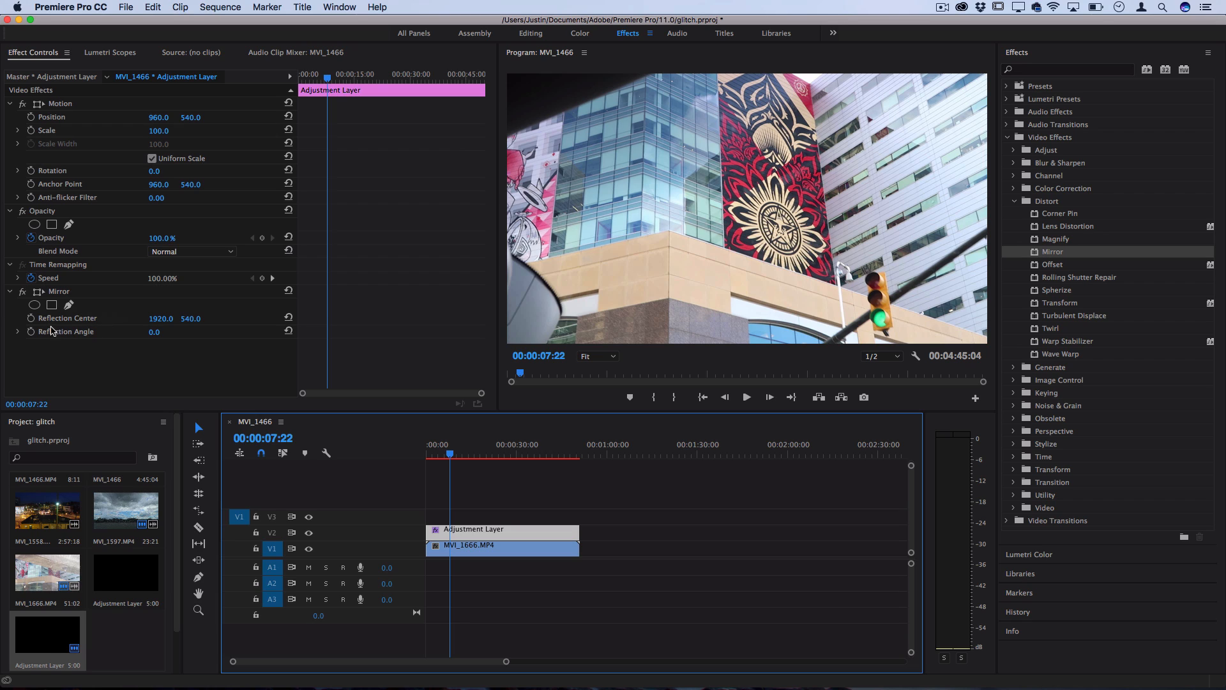
pyautogui.moveTo(150, 342)
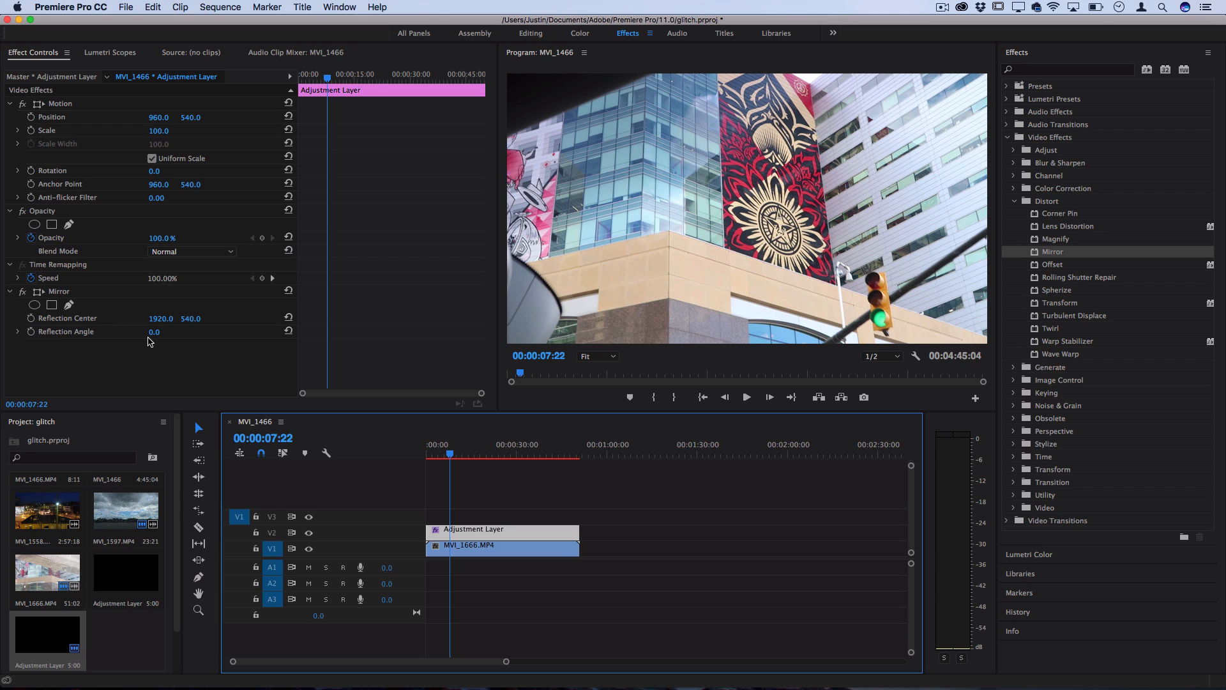
pyautogui.moveTo(152, 337)
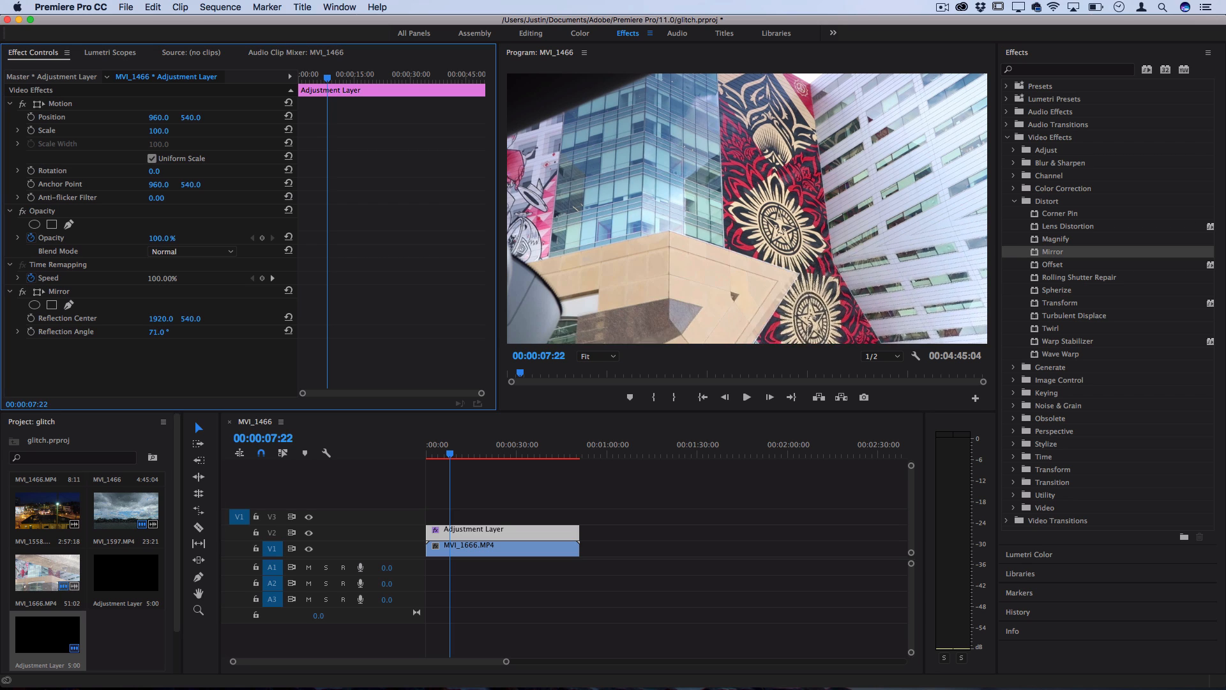
# Enter 45 for the Mirror Reflection Angle and confirm it
pyautogui.click(157, 330)
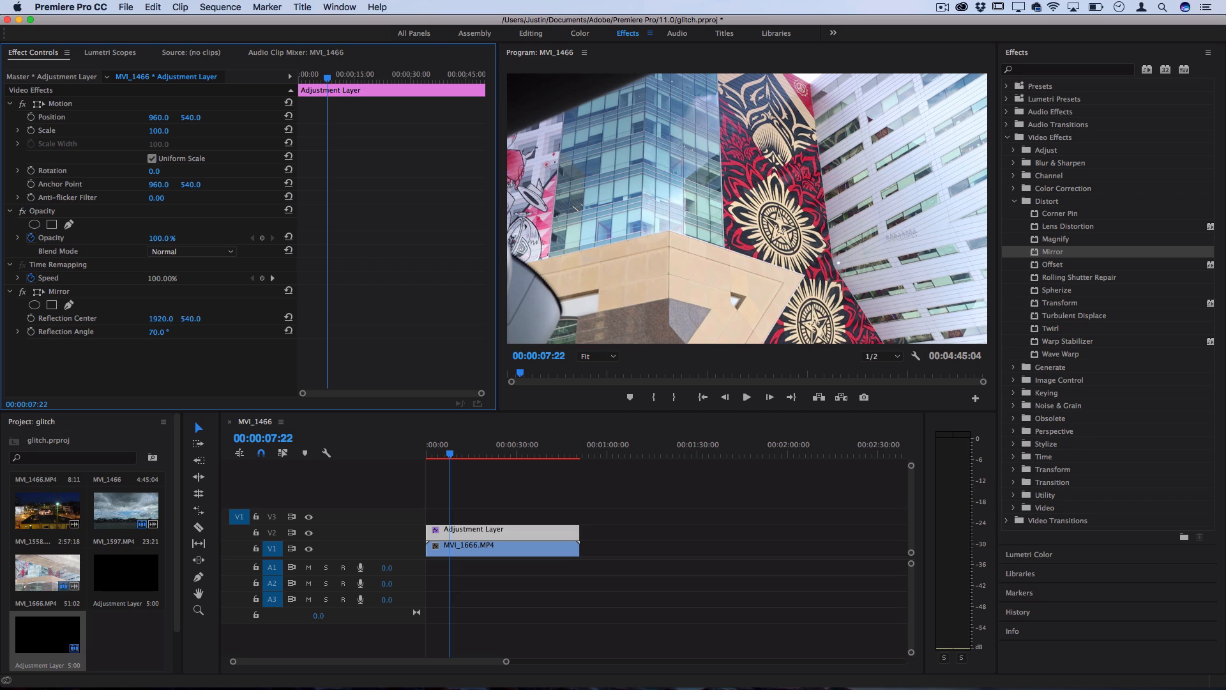
pyautogui.moveTo(142, 345)
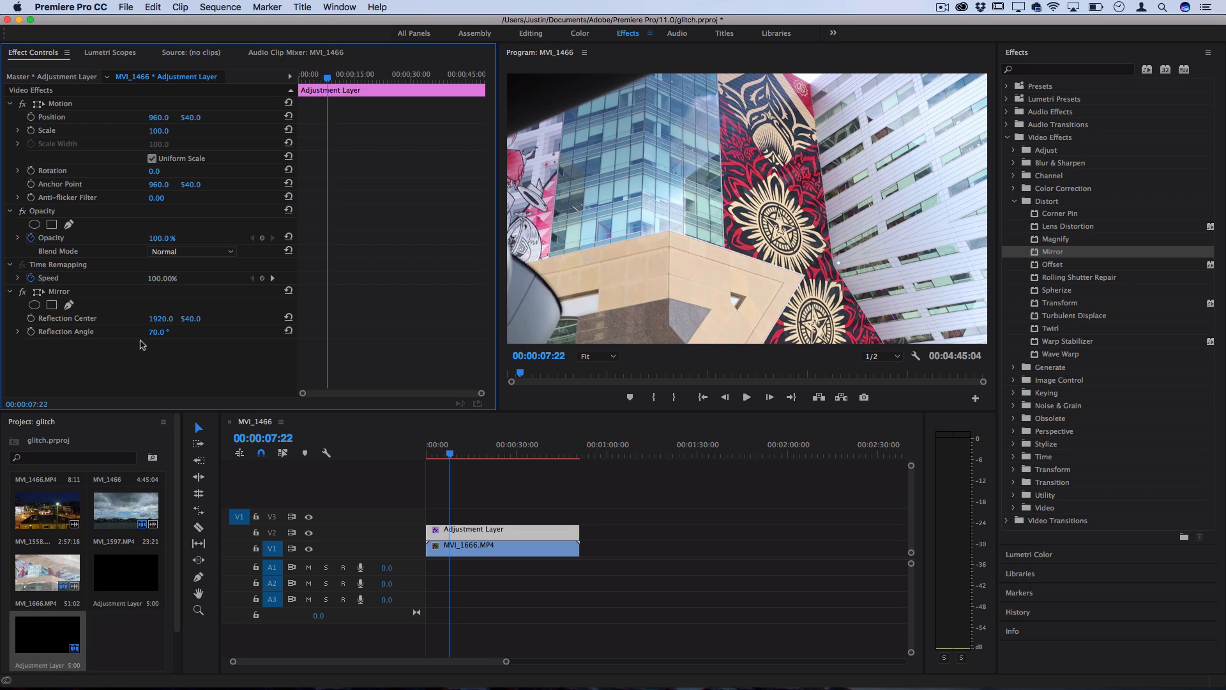
pyautogui.click(159, 331)
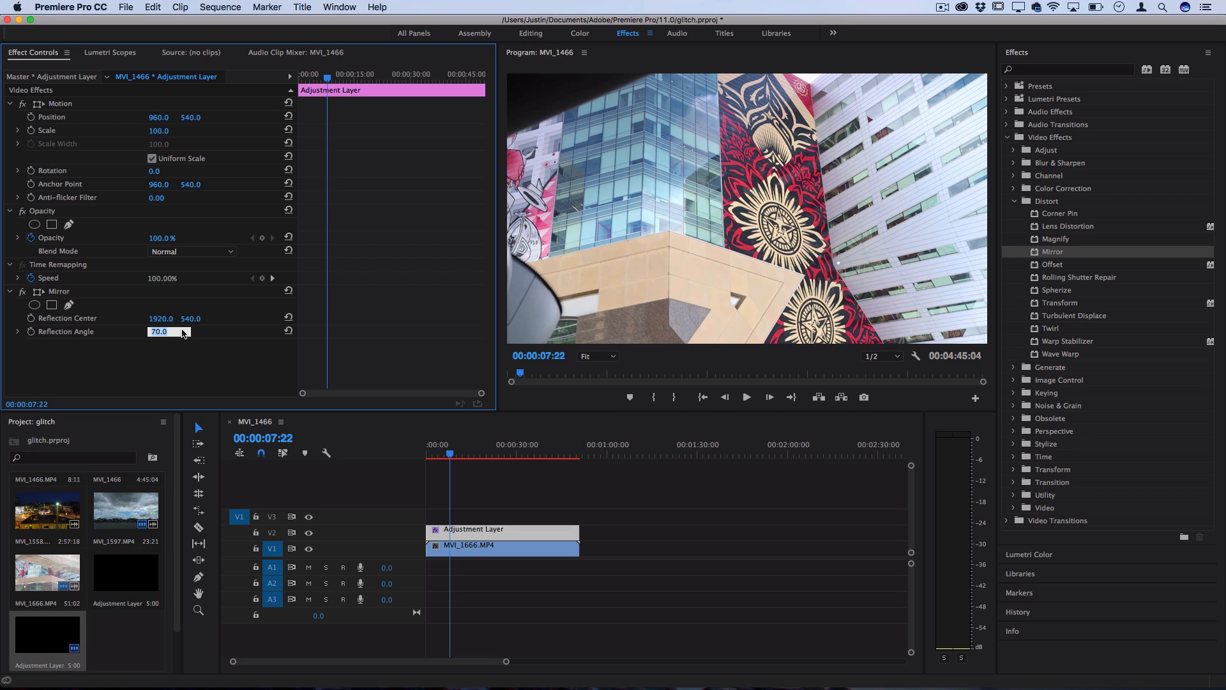
pyautogui.write('45.0')
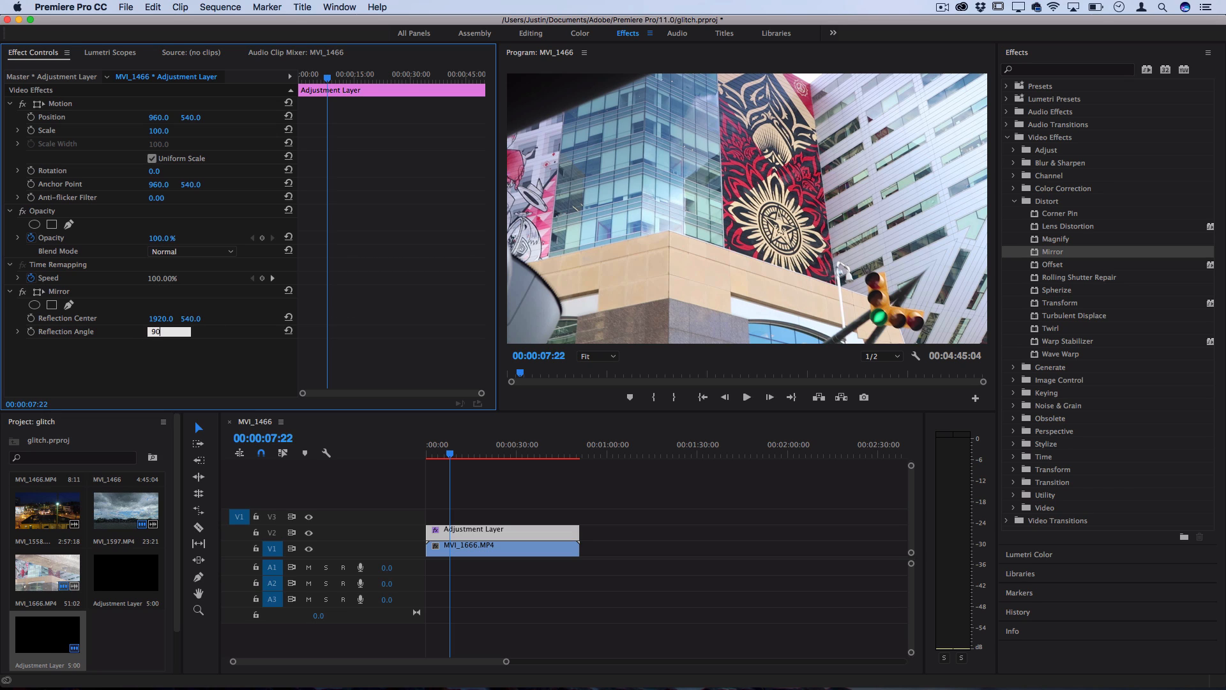
pyautogui.press('Return')
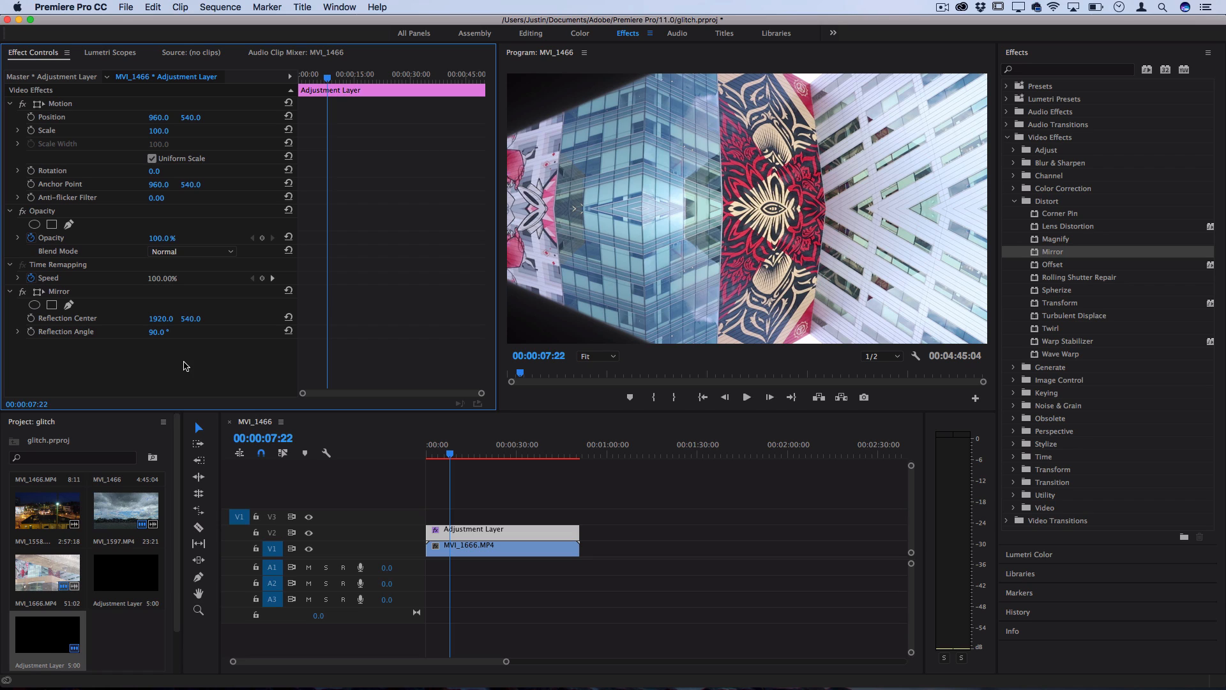
pyautogui.moveTo(160, 337)
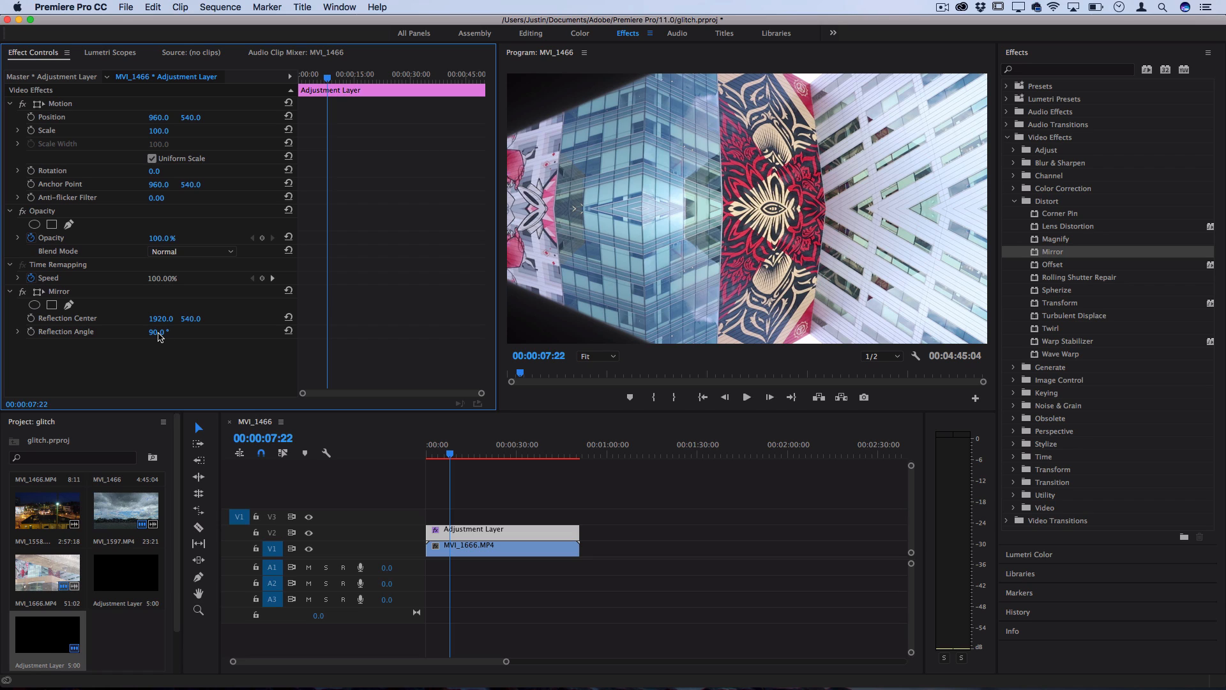
# Scrub the Reflection Angle through lower values and settle it at 90°
pyautogui.moveTo(154, 331); pyautogui.dragTo(178, 331)
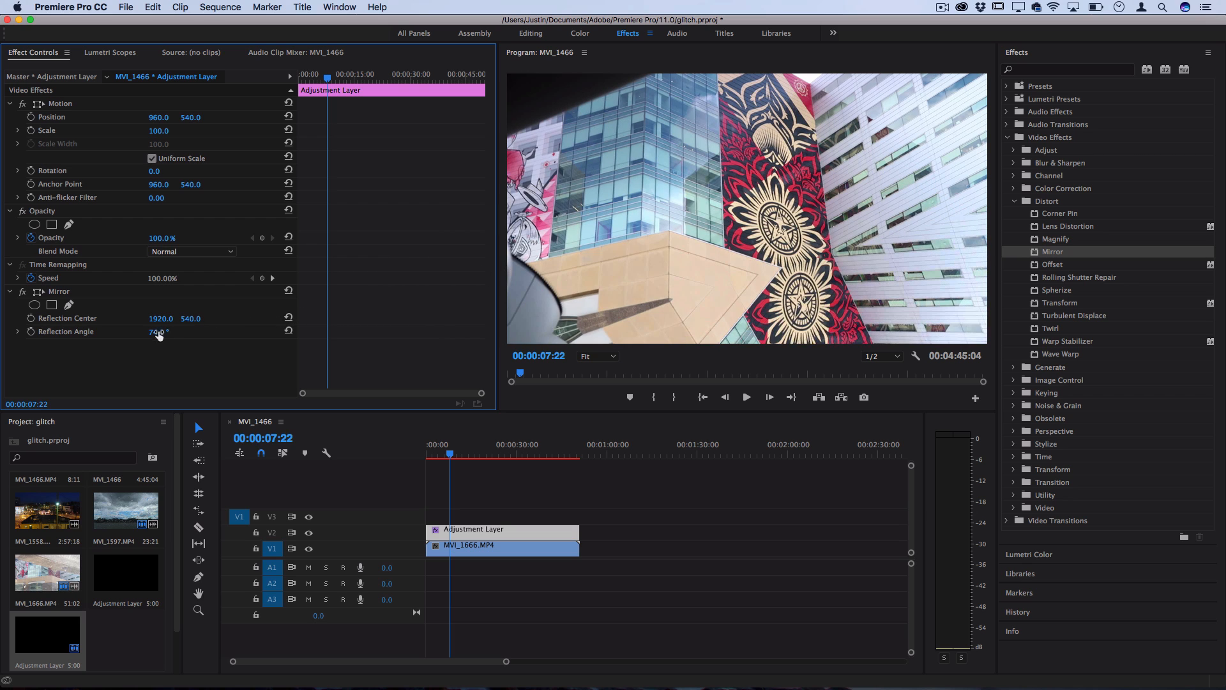
pyautogui.moveTo(161, 331); pyautogui.dragTo(170, 342)
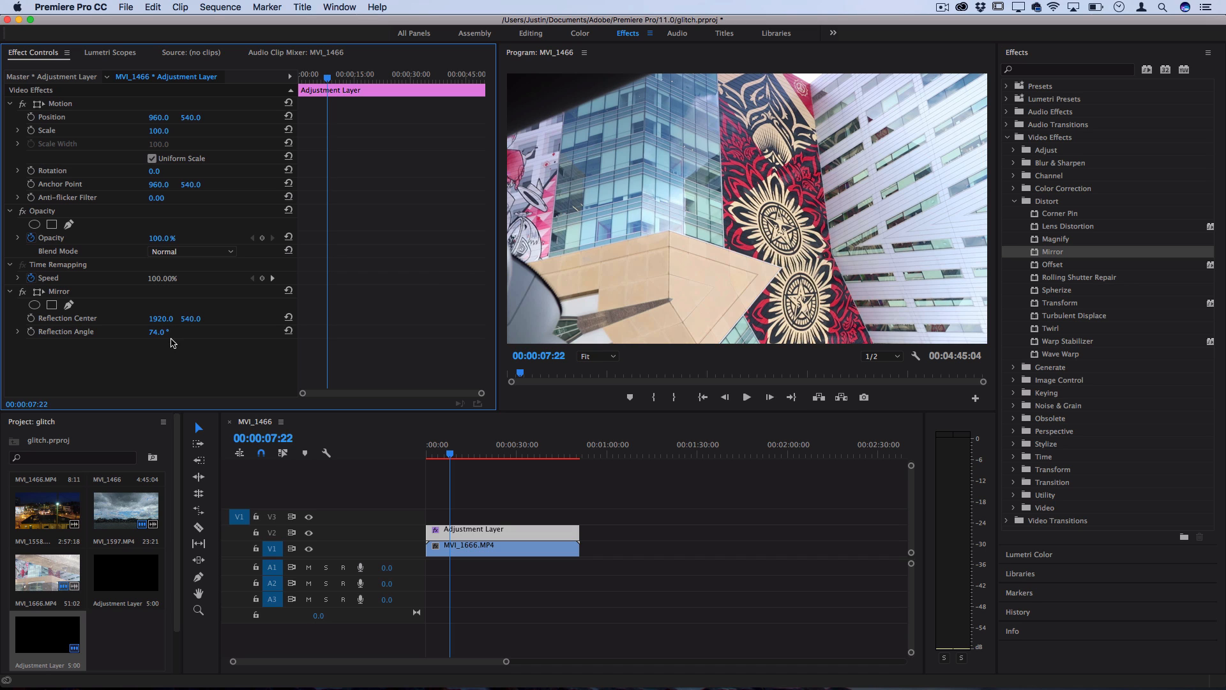
pyautogui.moveTo(158, 331); pyautogui.dragTo(166, 331)
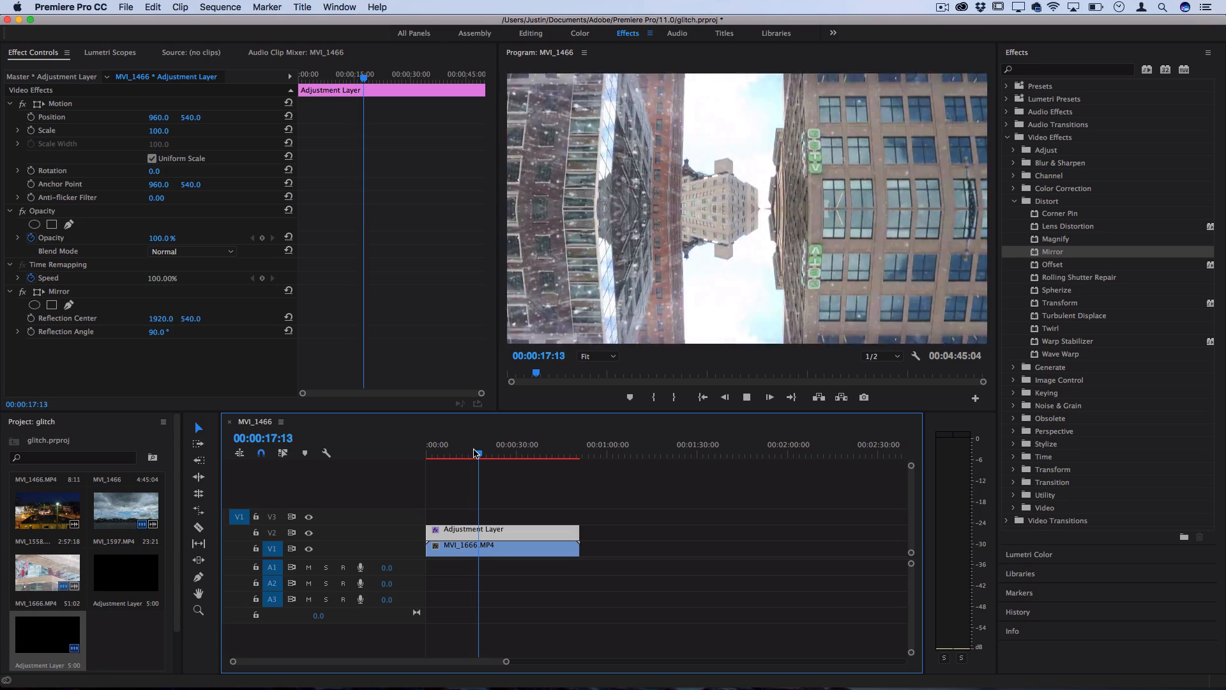
pyautogui.click(486, 444)
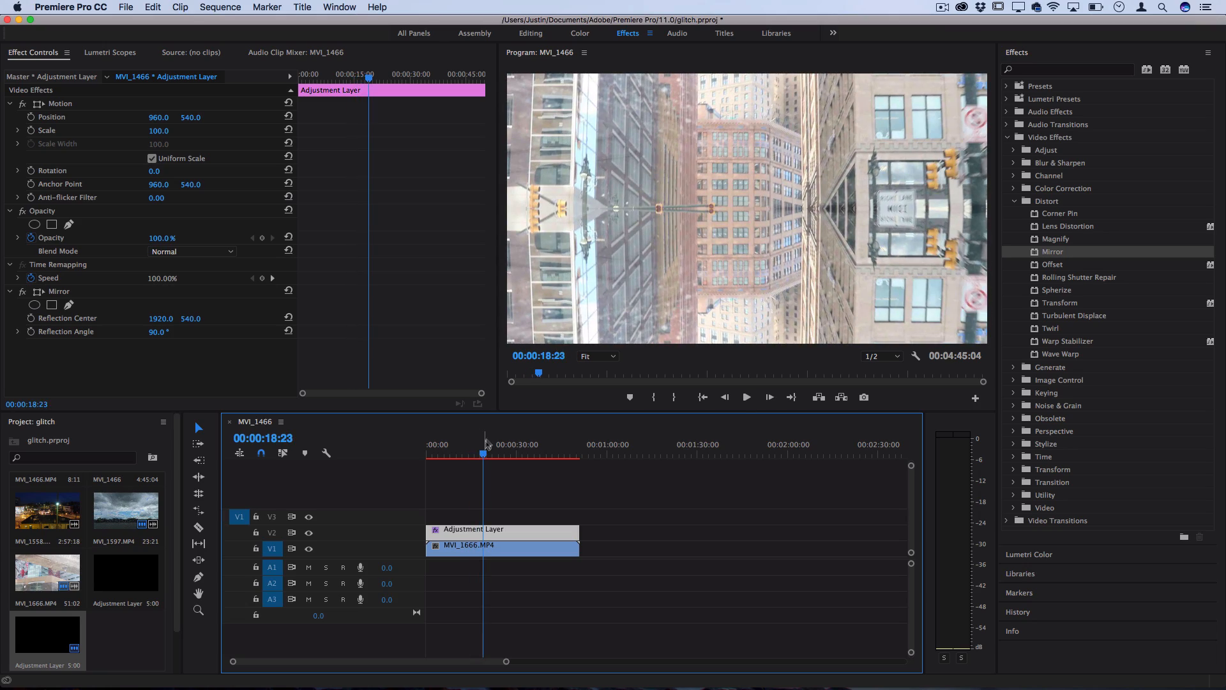
pyautogui.click(486, 445)
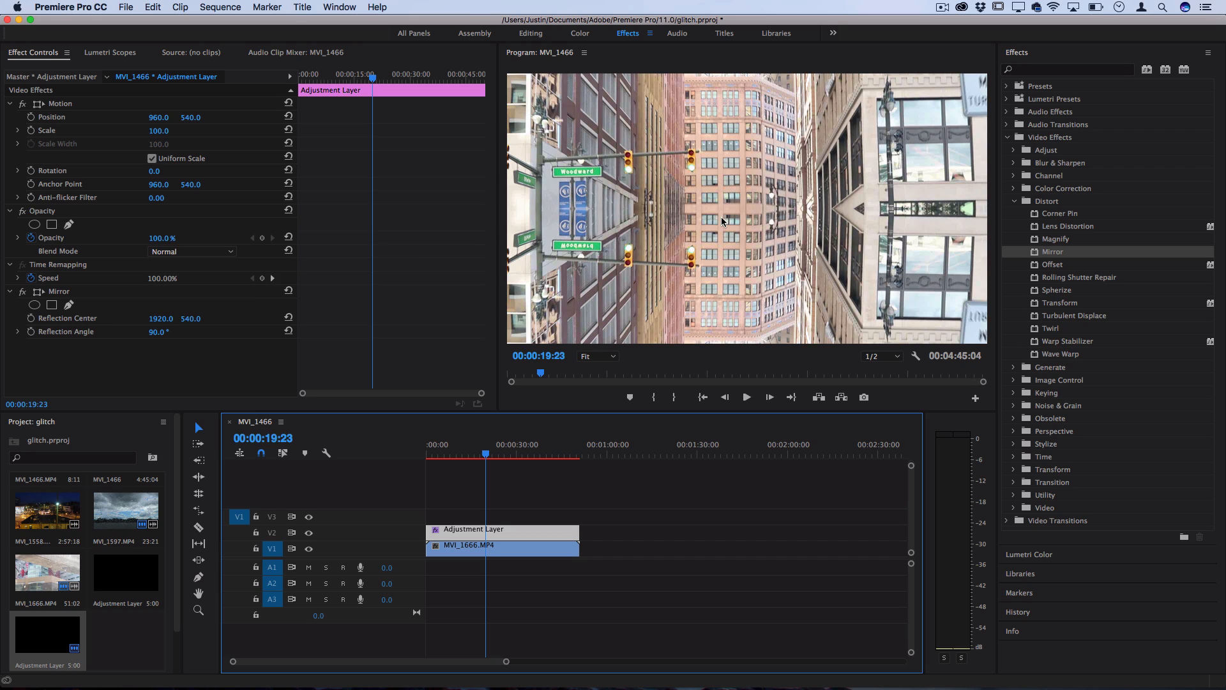
pyautogui.moveTo(737, 208)
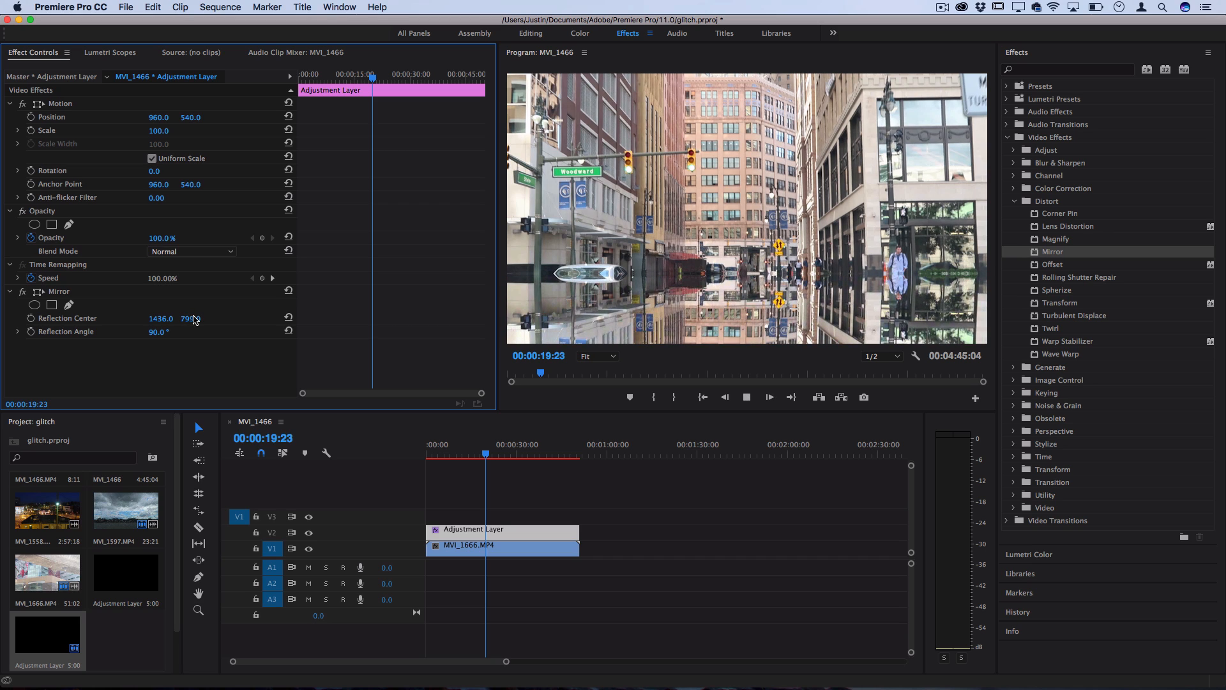
# Move the Mirror Reflection Center to 1436, 785
pyautogui.click(521, 453)
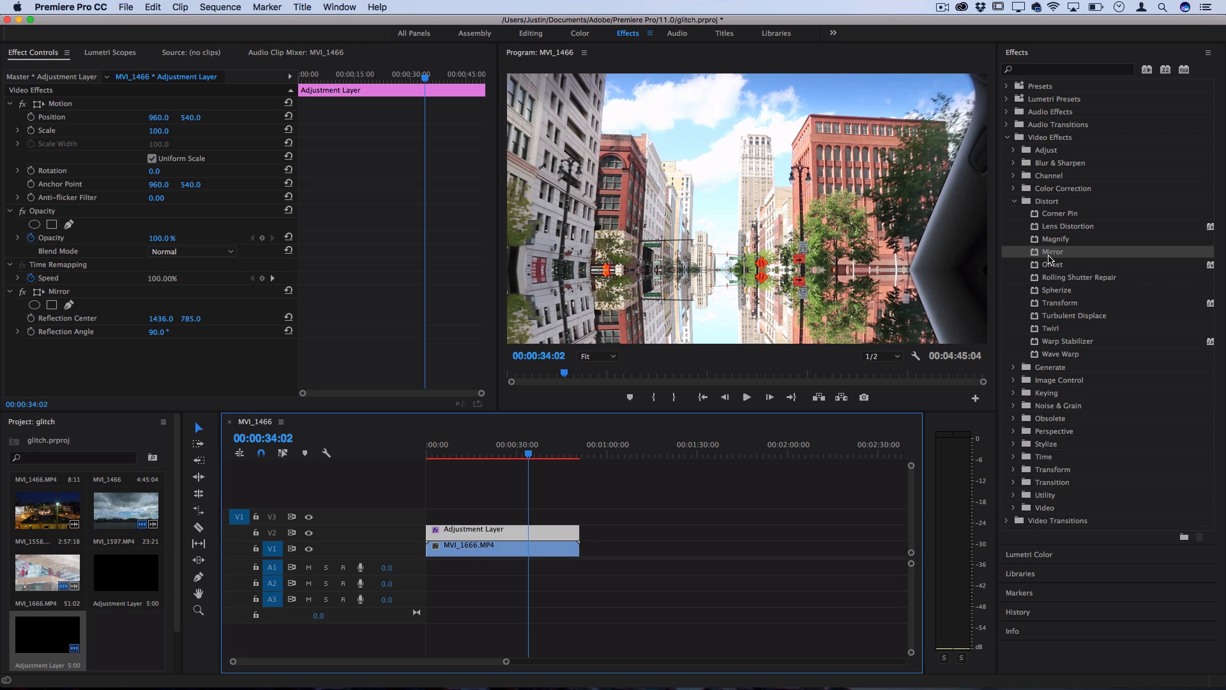
pyautogui.moveTo(1064, 257)
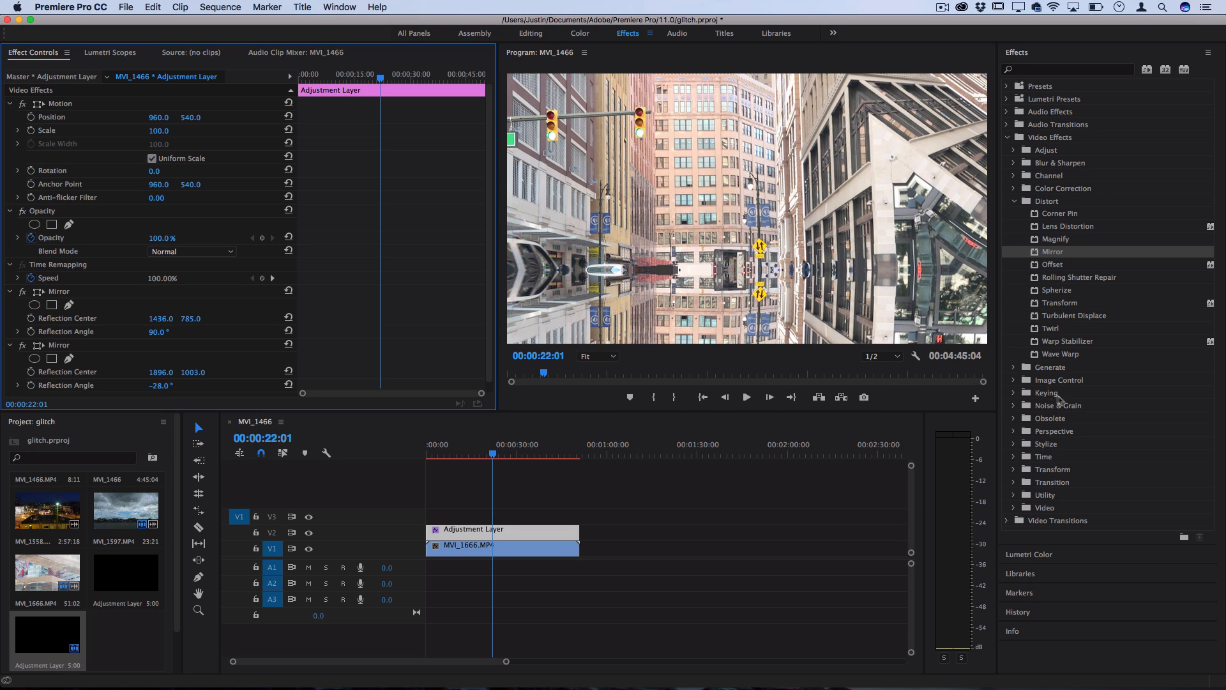
pyautogui.moveTo(894, 341)
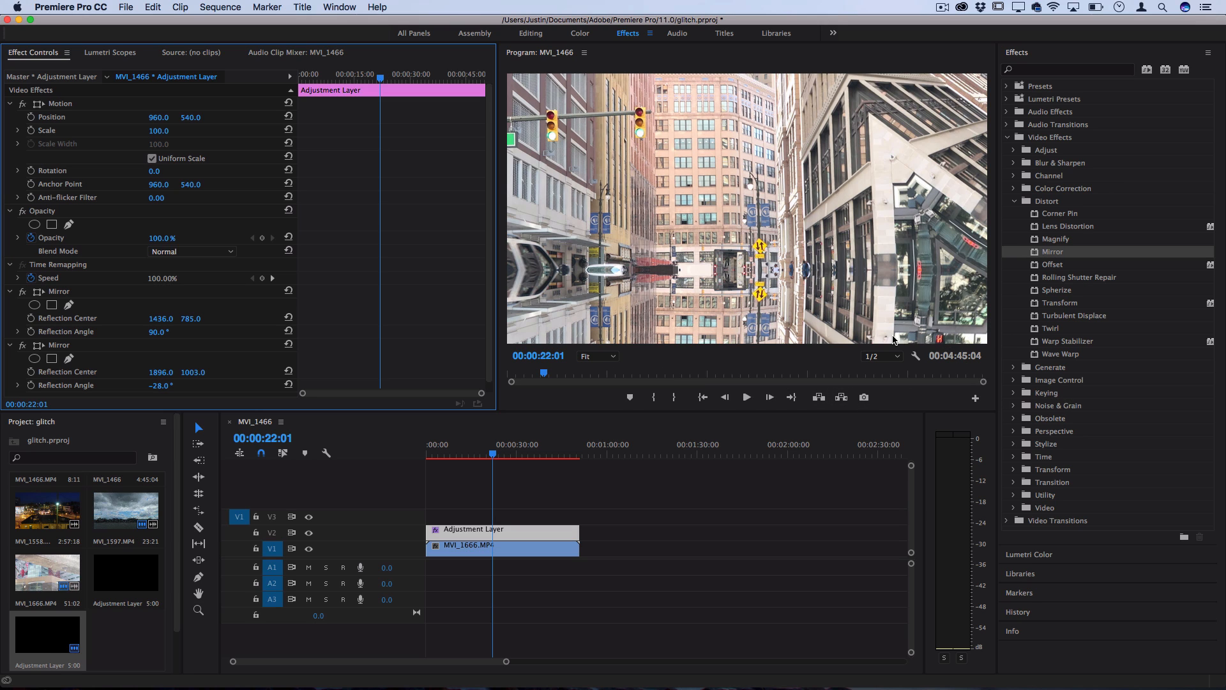
# Play the sequence to preview both stacked Mirror effects
pyautogui.click(745, 397)
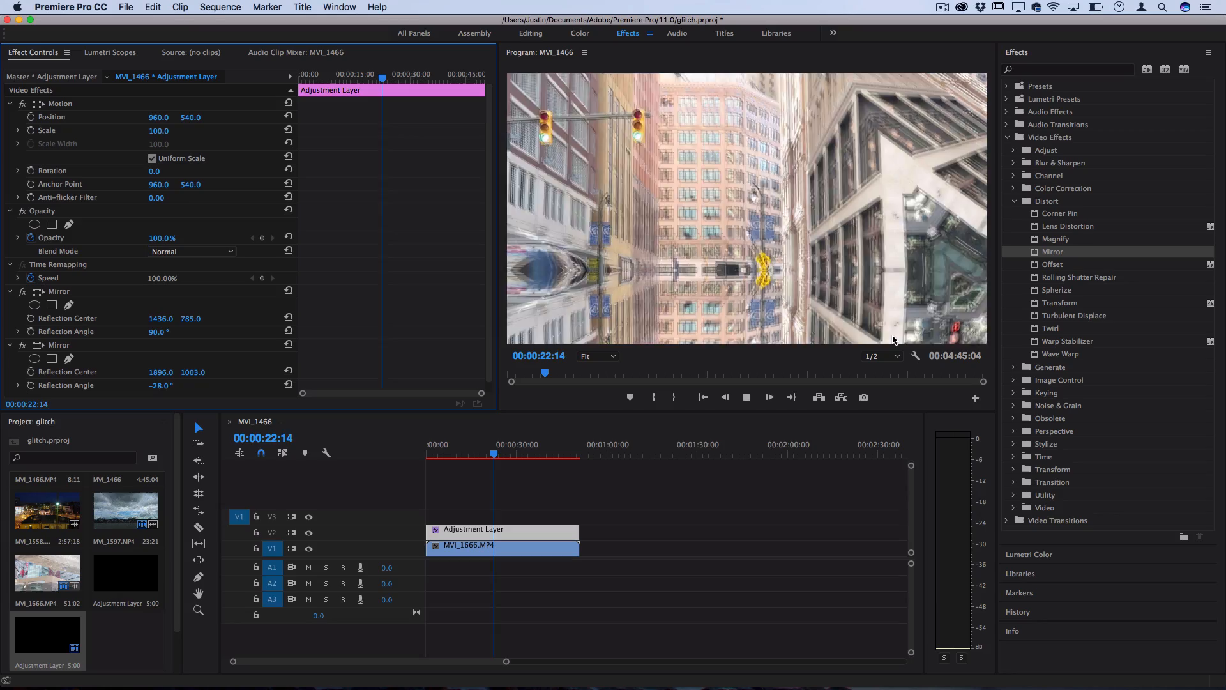